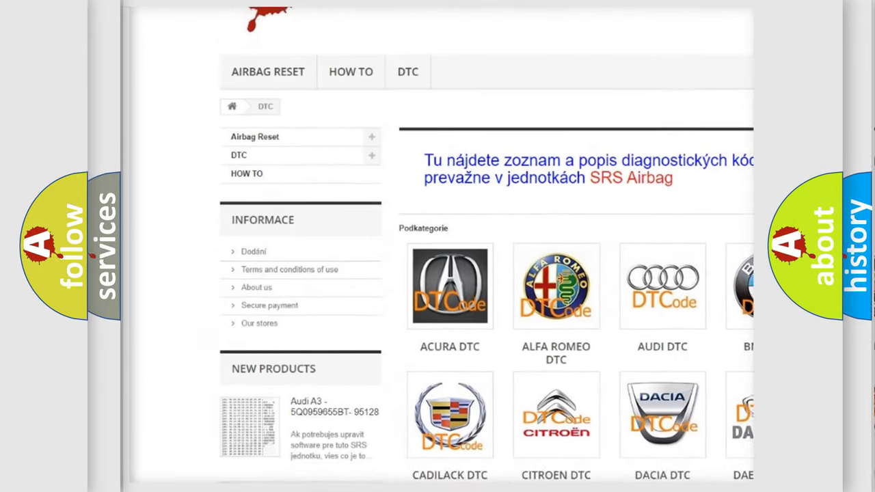
- Scroll the car-make DTC grid down until Ford, GMC and Honda are visible
scroll(down, 3)
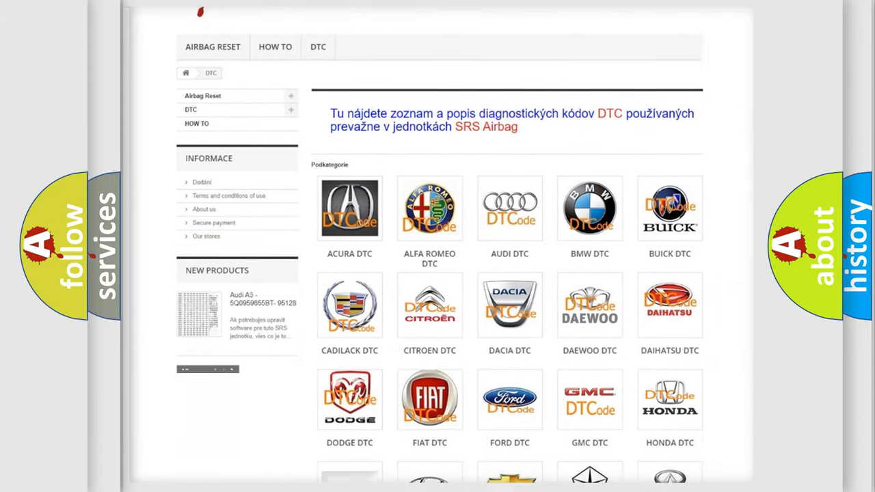
scroll(down, 3)
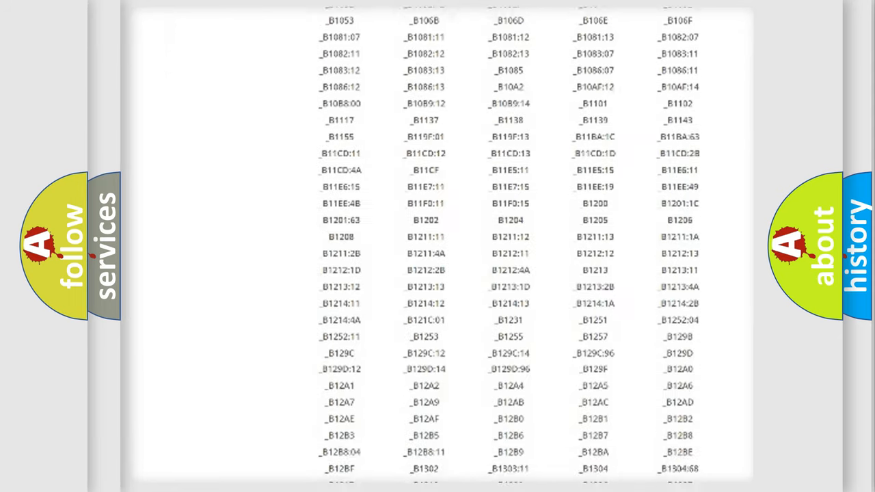
- Scroll through the long table of B-series diagnostic trouble codes
scroll(down, 3)
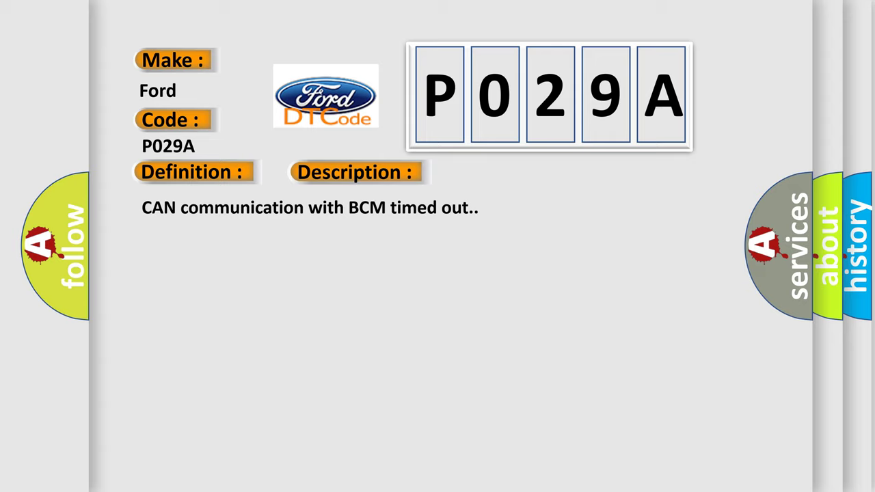
- Reveal the Cause section for Ford P029A: ECM fuses, terminal resistor, ECM malfunction, databus wiring
click(353, 172)
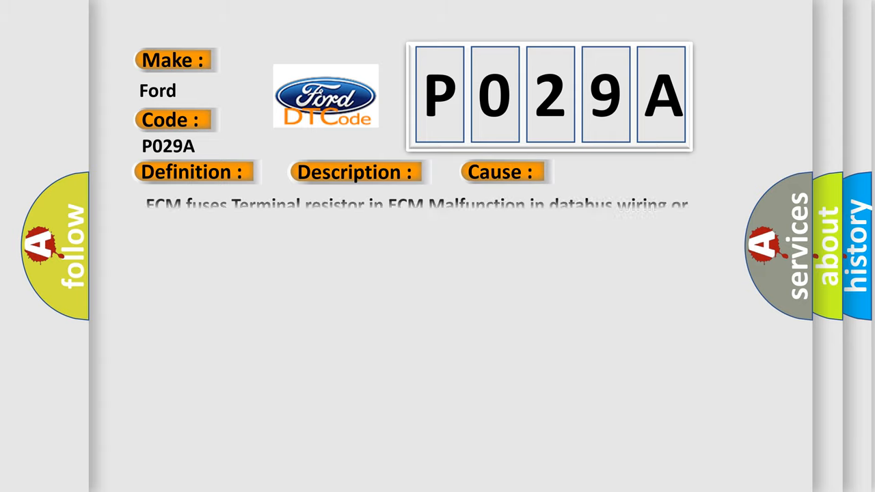